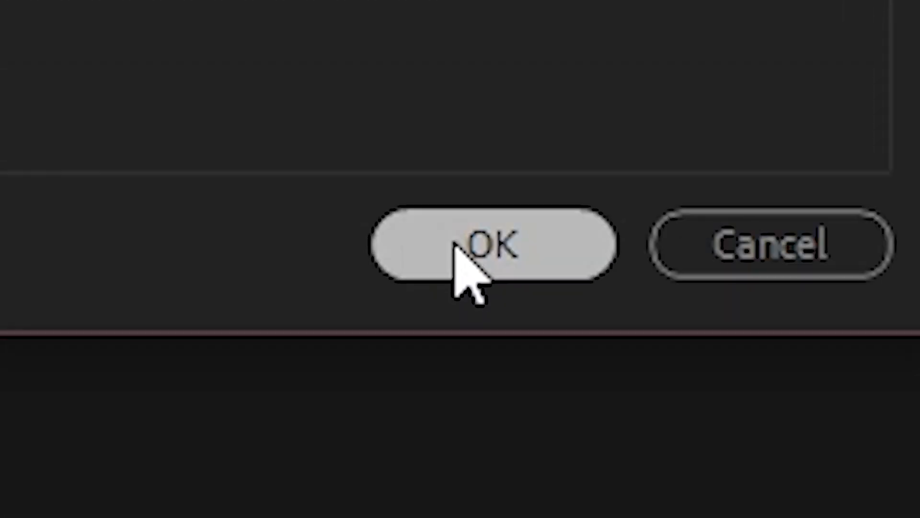
Confirm the pending setup dialog with OK to reach the editing workspace.
{"action": "left_click", "coordinate": [496, 245]}
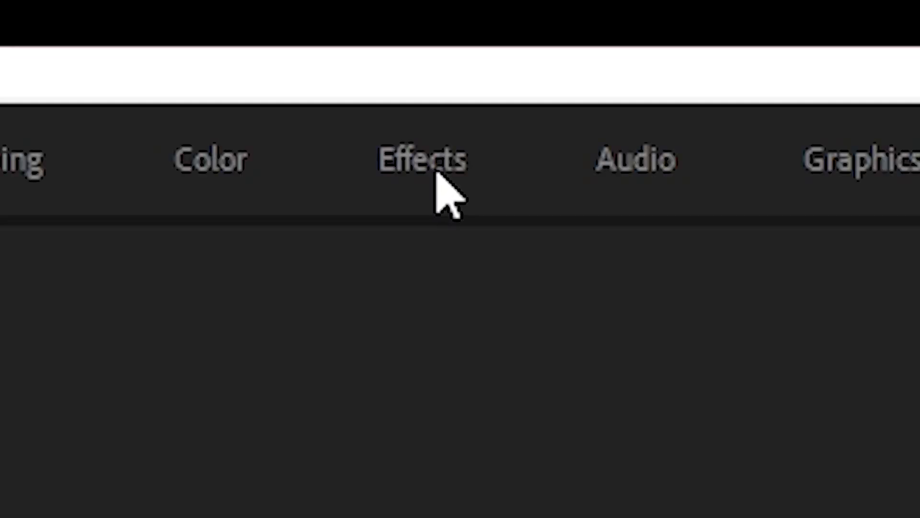
Switch to the Effects workspace and open the GAMING MOMENTS sequence in the Timeline.
{"action": "left_click", "coordinate": [379, 34]}
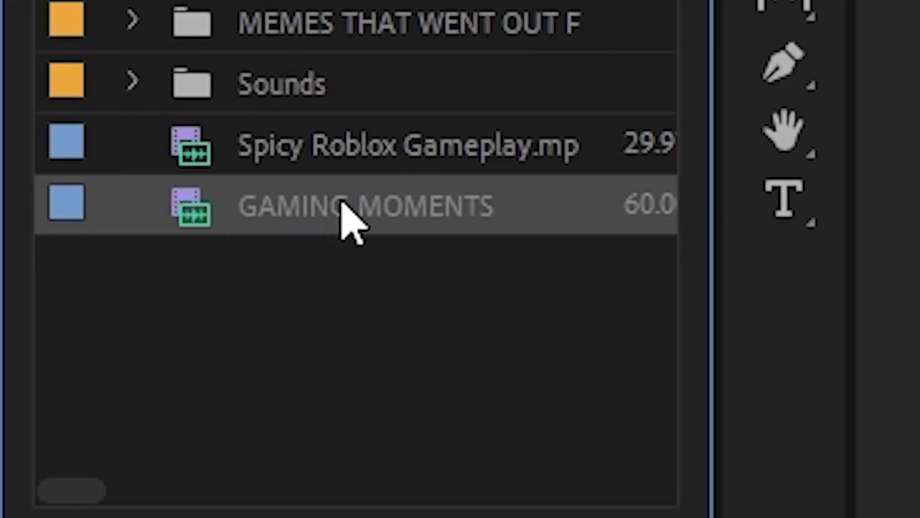
{"action": "double_click", "coordinate": [364, 205]}
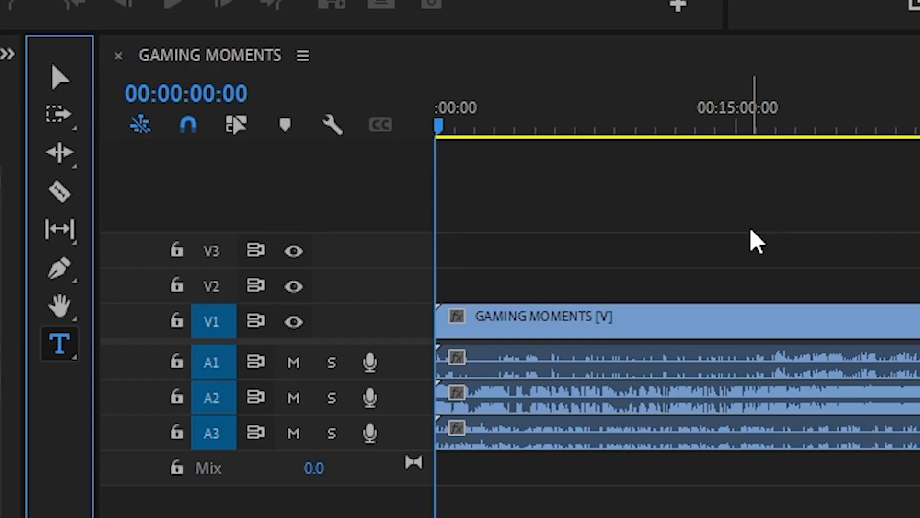
{"action": "left_click", "coordinate": [60, 77]}
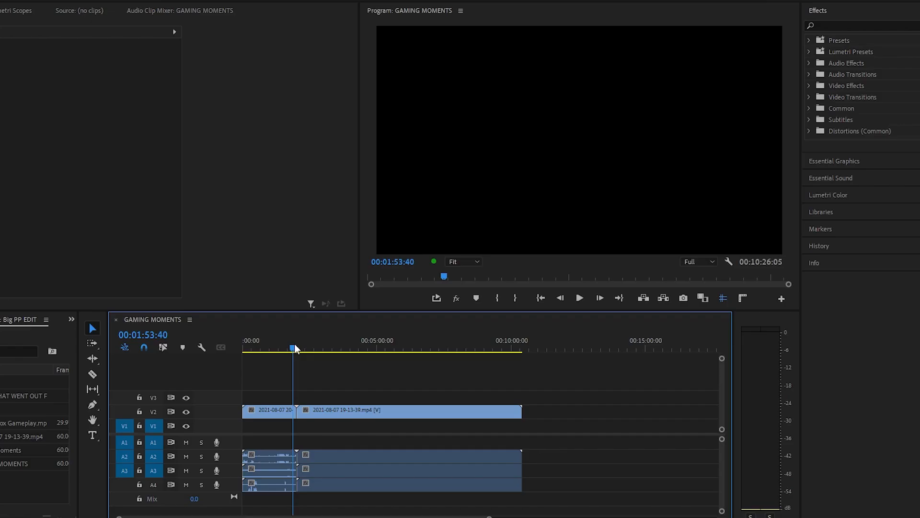
{"action": "left_click", "coordinate": [461, 348]}
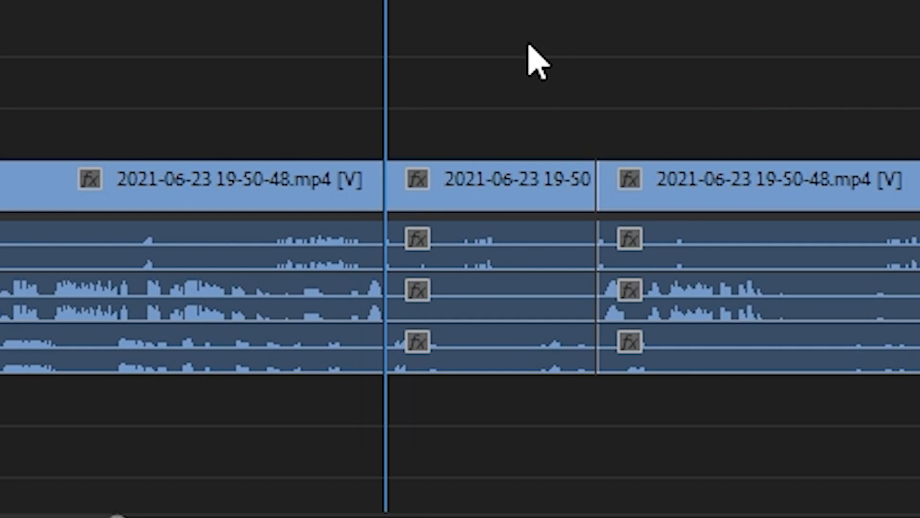
{"action": "left_click", "coordinate": [490, 181]}
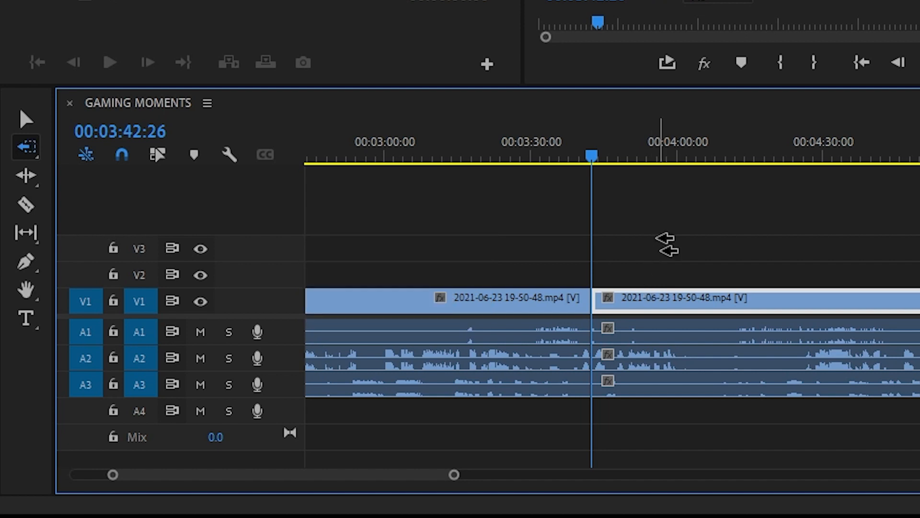
Select the clips behind the playhead with Shift+A and remove them.
{"action": "key", "text": "shift+a"}
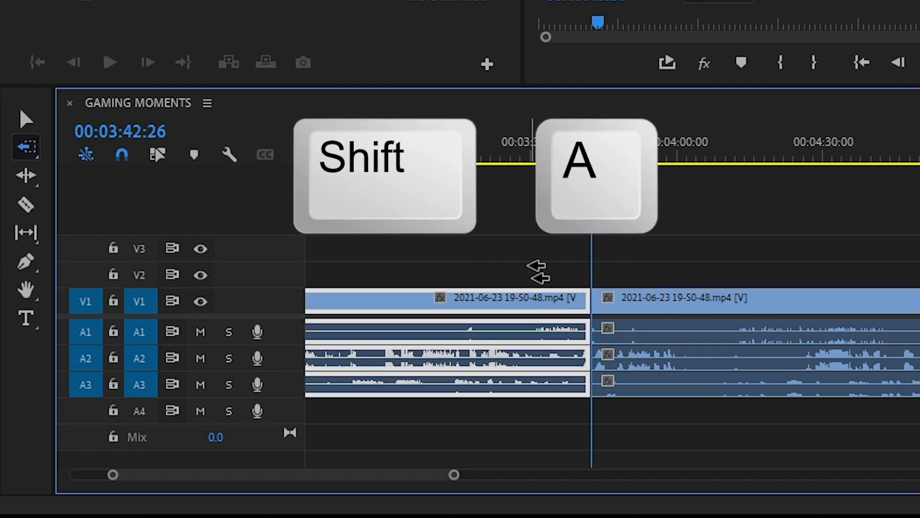
{"action": "key", "text": "shift+a"}
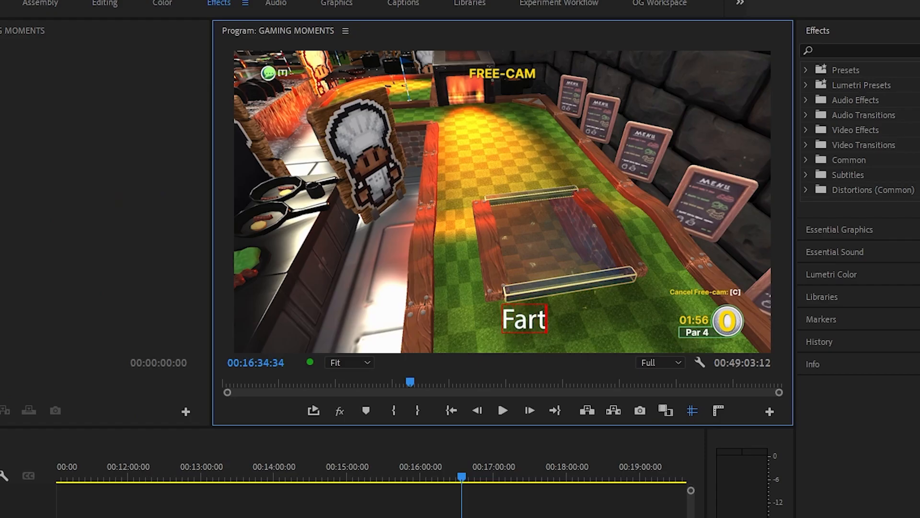
{"action": "mouse_move", "coordinate": [591, 345]}
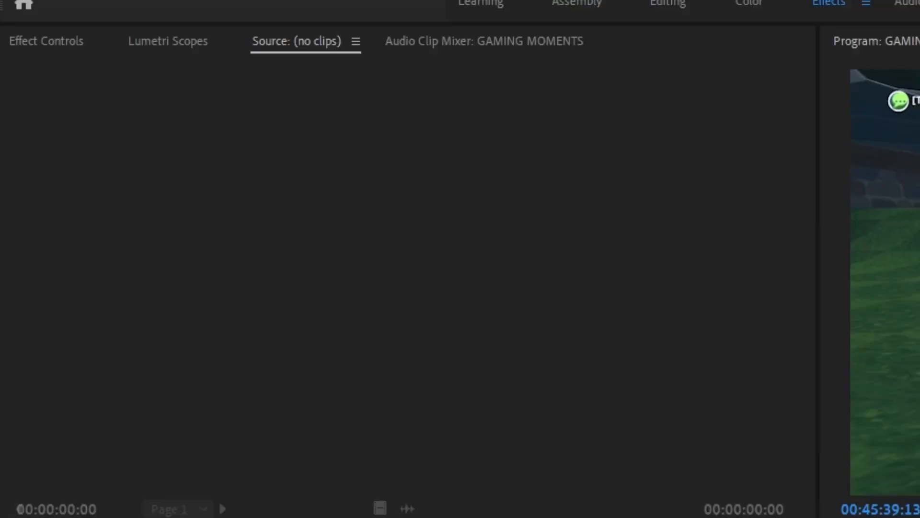
{"action": "left_click", "coordinate": [46, 42]}
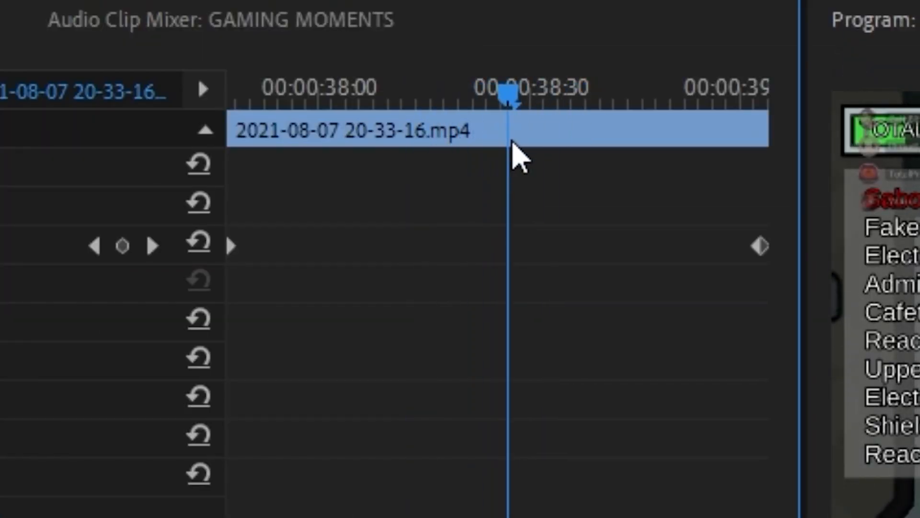
{"action": "left_click", "coordinate": [123, 246]}
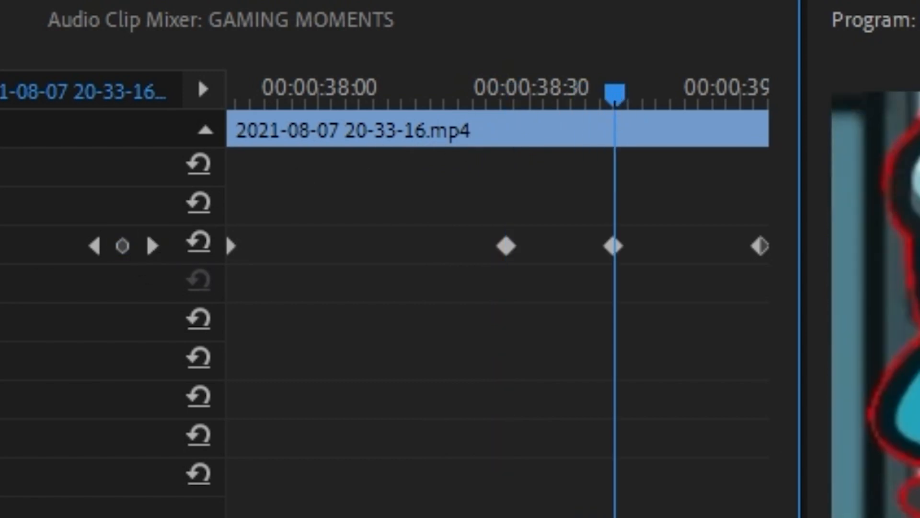
{"action": "left_click", "coordinate": [56, 5]}
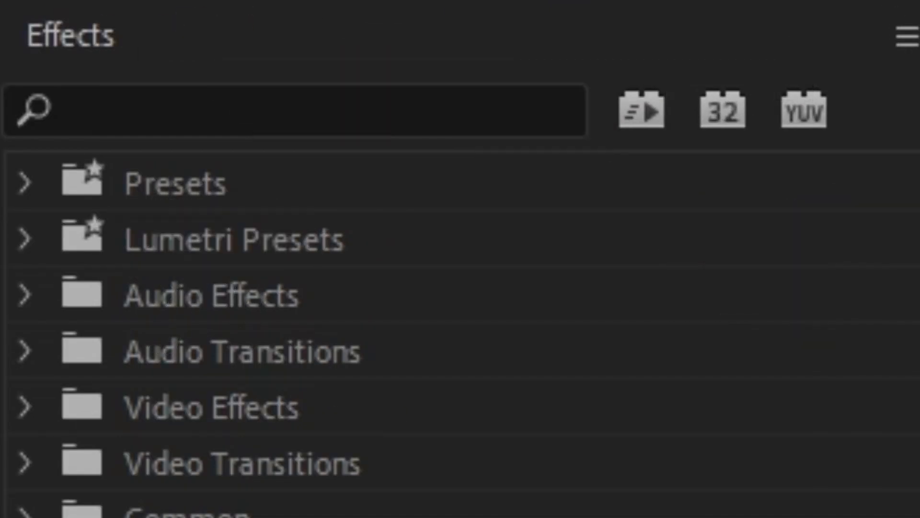
Browse the Effects panel and type 's' before heading to the File > Export options.
{"action": "scroll", "scroll_direction": "down", "scroll_amount": 3}
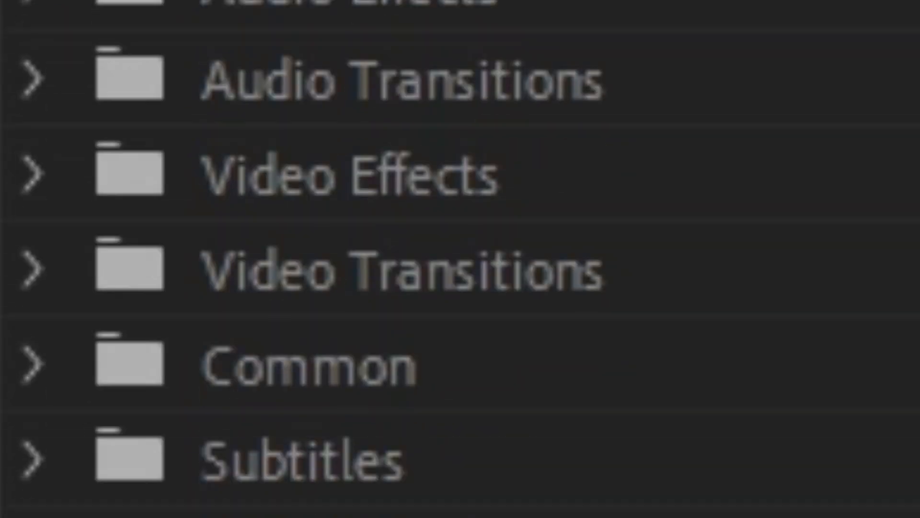
{"action": "type", "text": "s"}
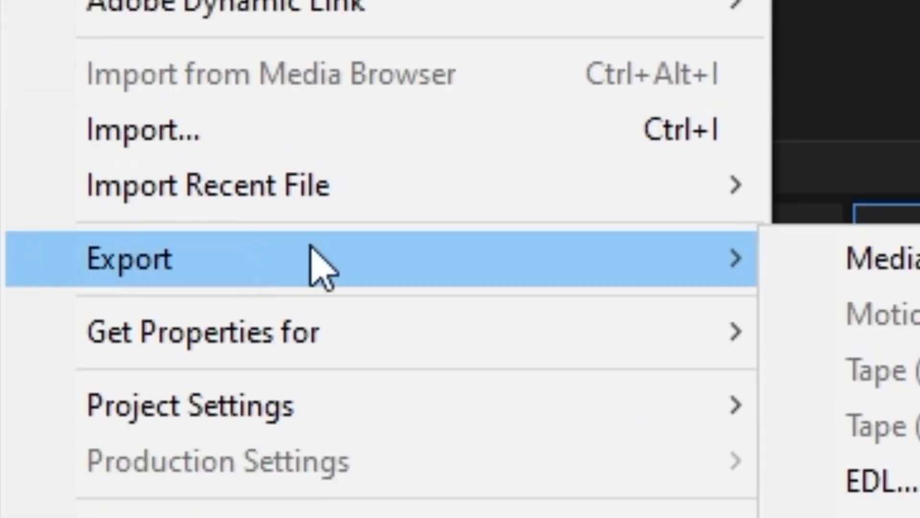
Export GAMING MOMENTS as an H.264 MP4 named 'Big PP Video' into TO BE UPLOADED.
{"action": "left_click", "coordinate": [874, 259]}
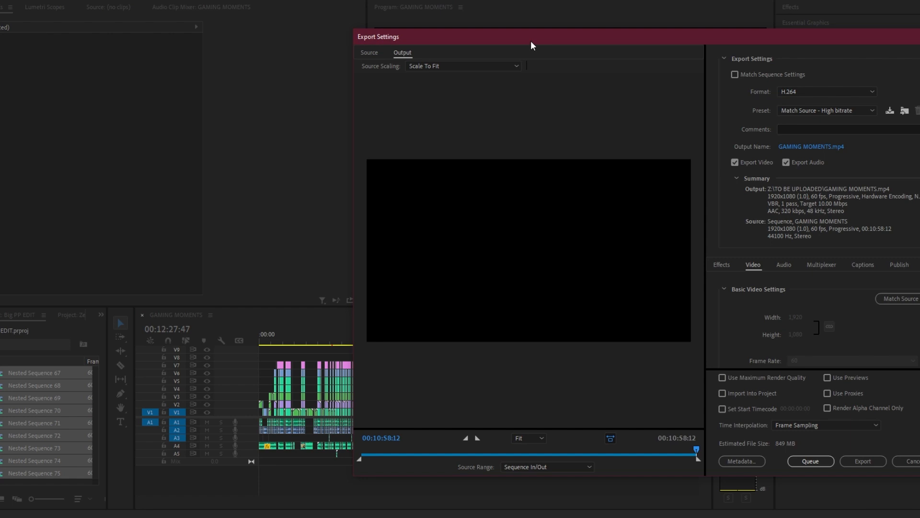
{"action": "left_click", "coordinate": [826, 91]}
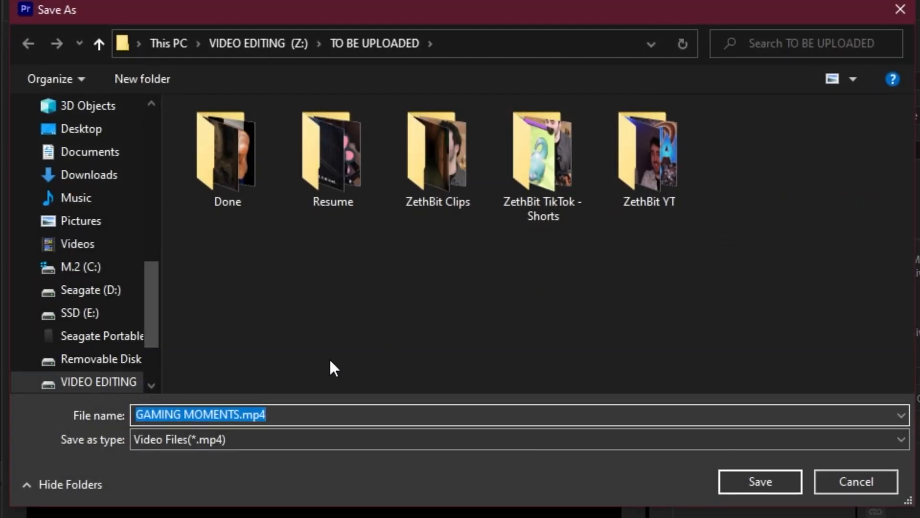
{"action": "type", "text": "Big PP Video"}
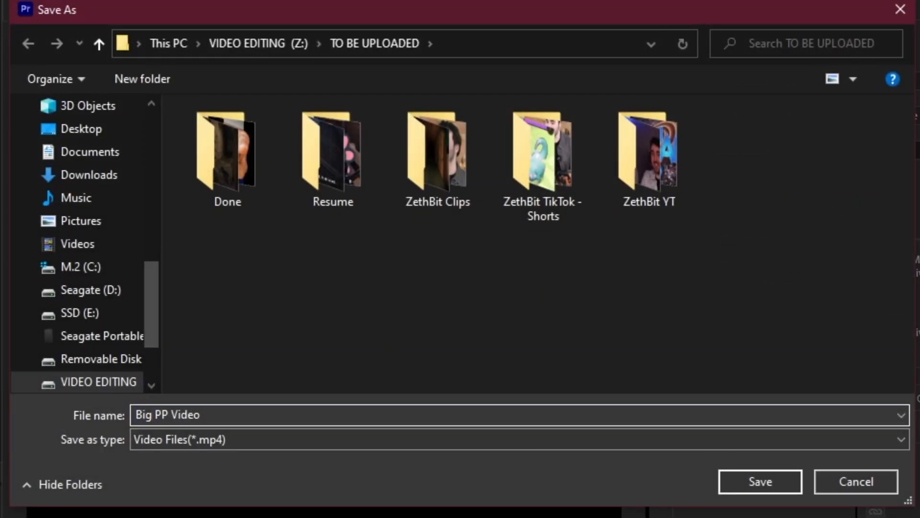
{"action": "left_click", "coordinate": [760, 481]}
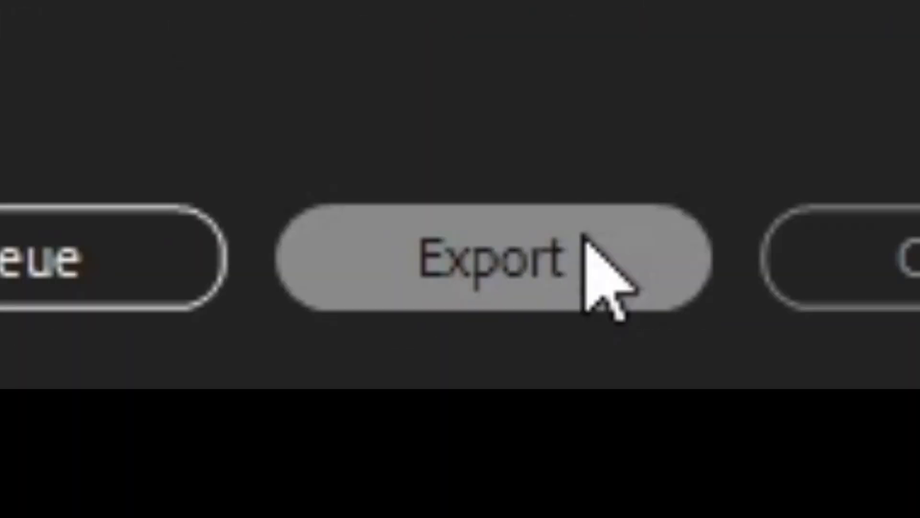
{"action": "left_click", "coordinate": [493, 259]}
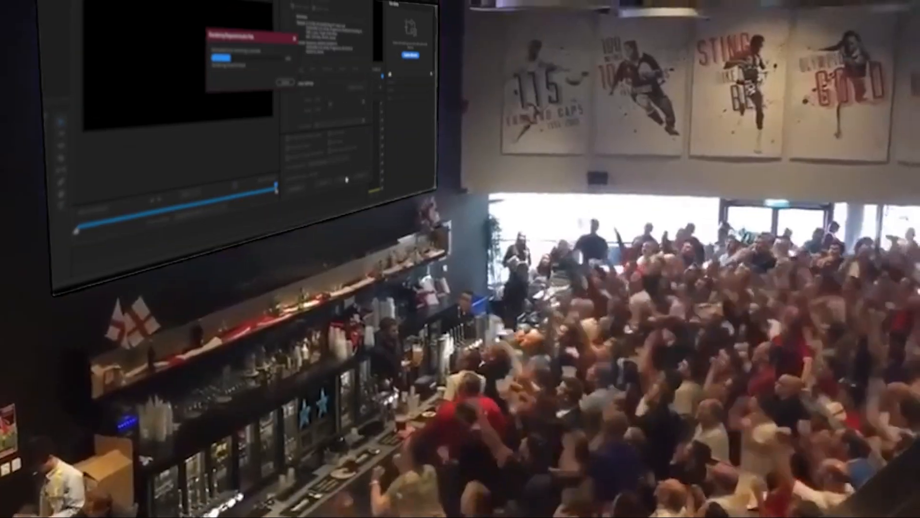